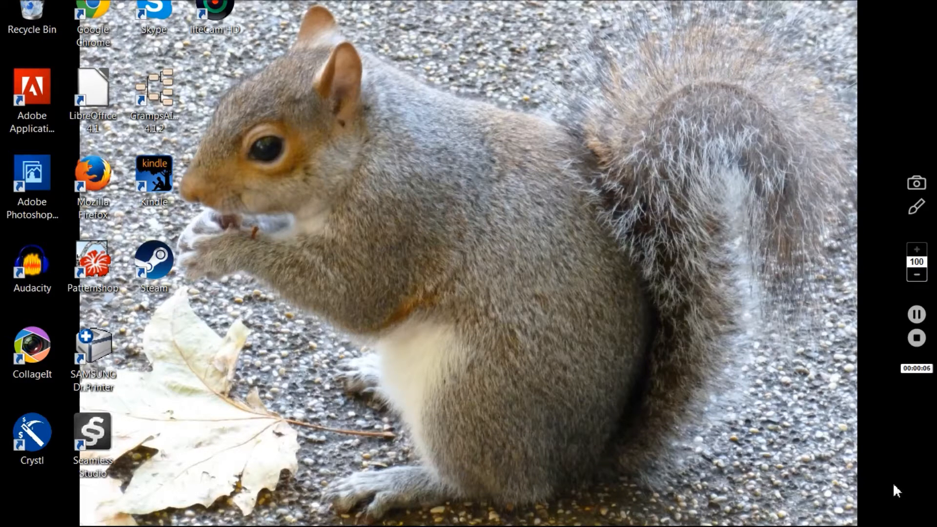
mouse_move(462, 341)
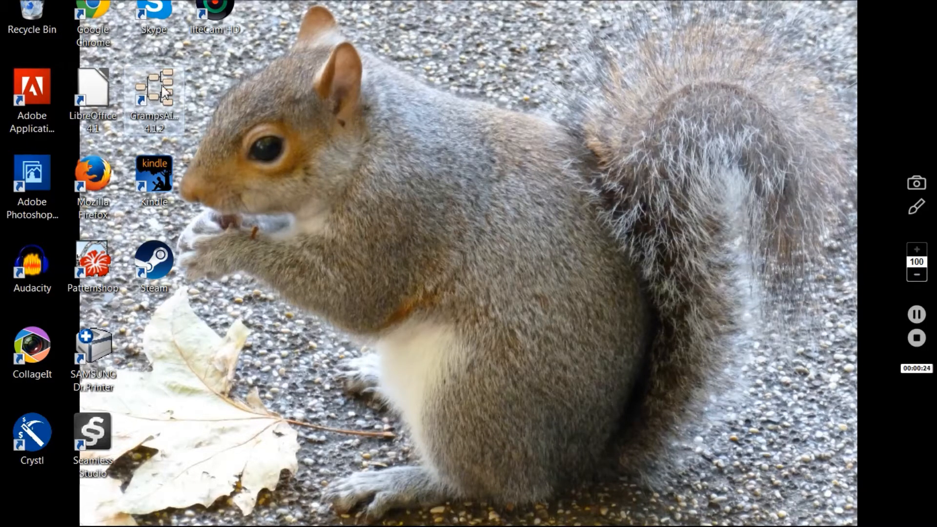
mouse_move(166, 99)
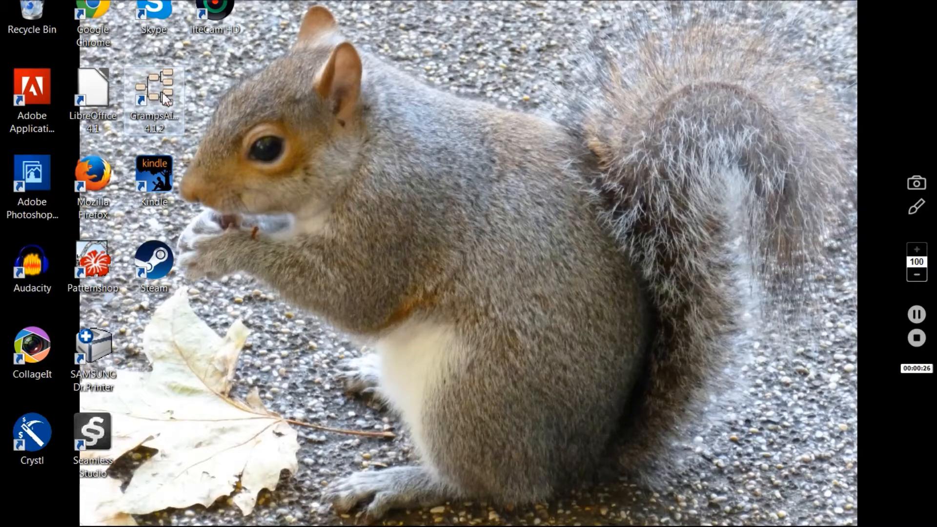
Launch Gramps from the desktop and load the Anybody Family Tree
left_click(154, 90)
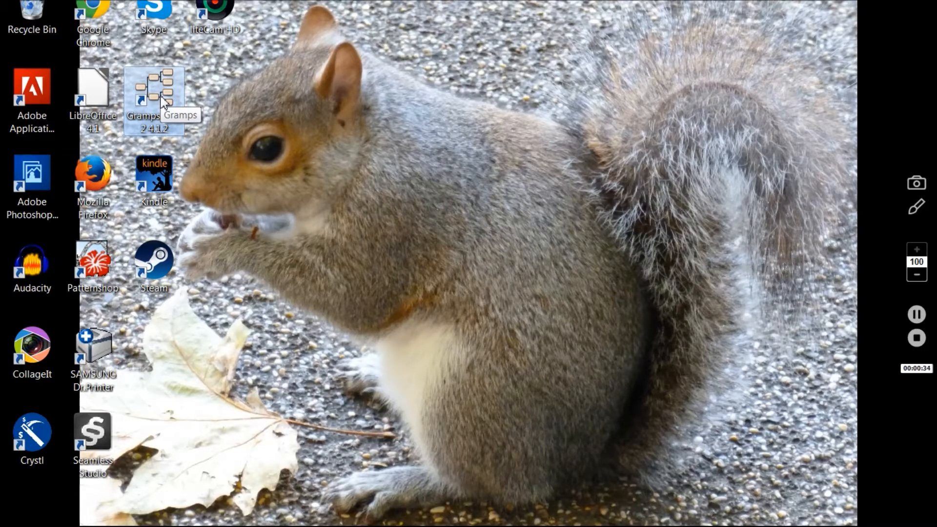
double_click(153, 99)
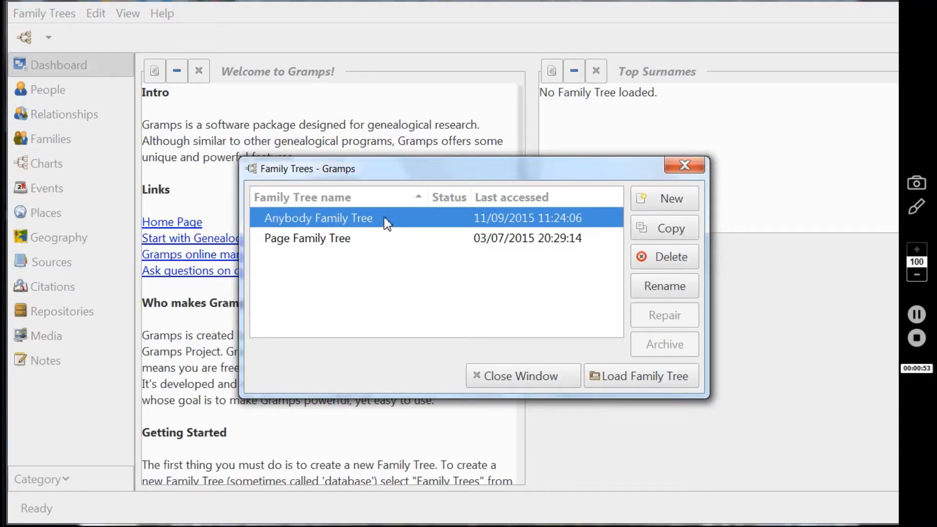
left_click(515, 376)
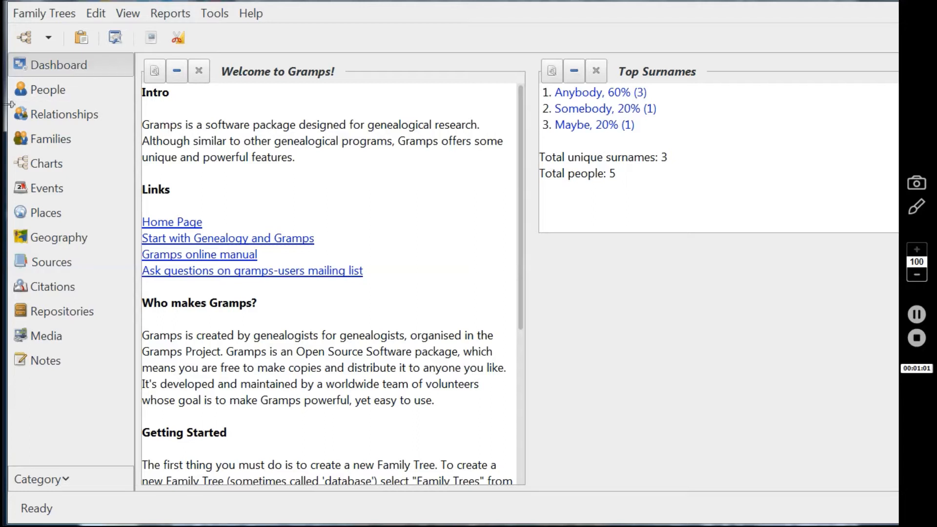
mouse_move(87, 70)
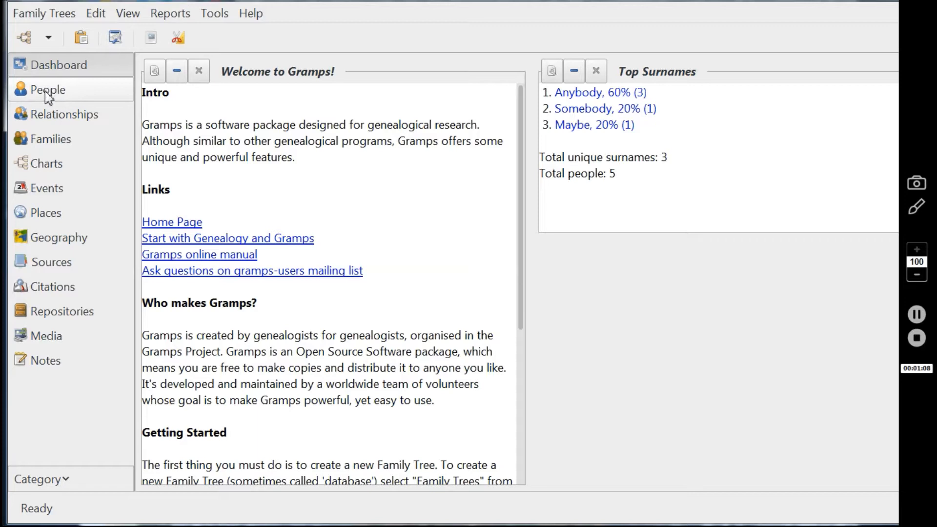
Show the People list with the tree's five individuals
left_click(47, 88)
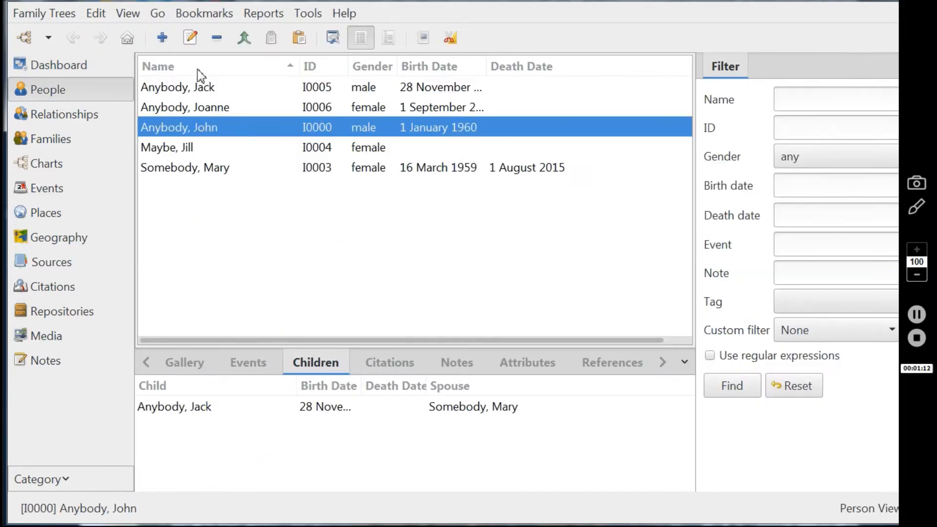
mouse_move(406, 91)
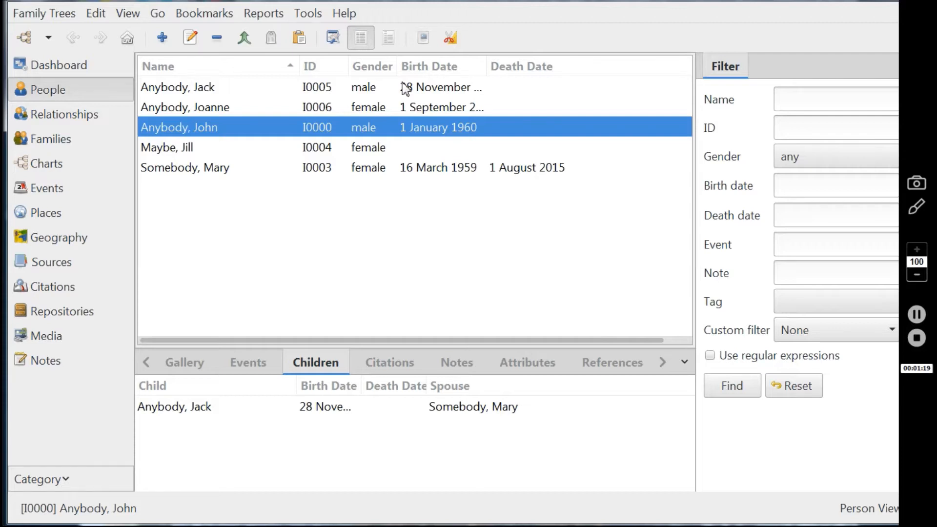
mouse_move(215, 141)
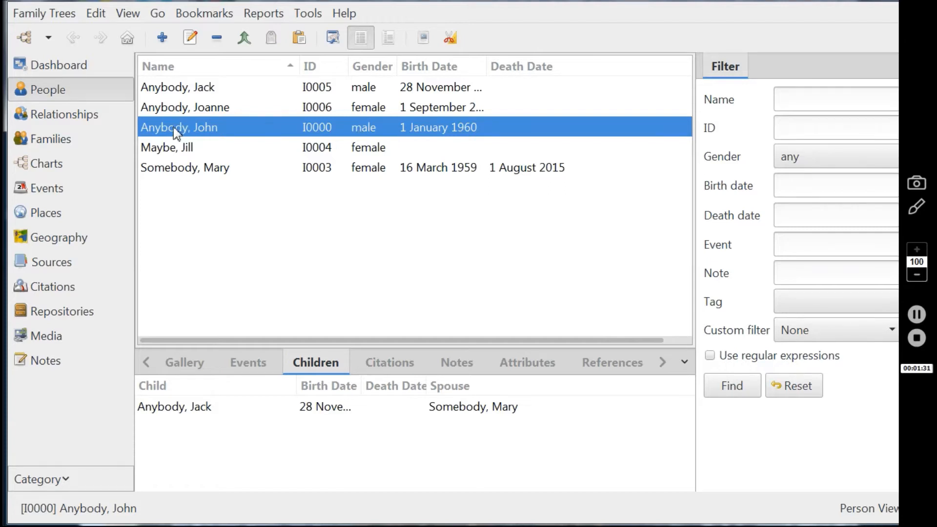
mouse_move(47, 169)
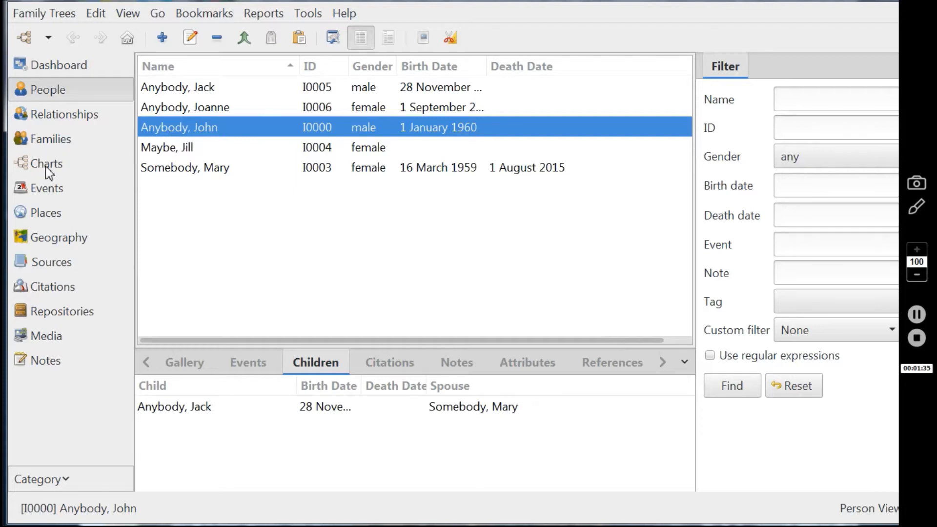
Switch to the Charts view and start a Descendant Tree graphical report
left_click(47, 163)
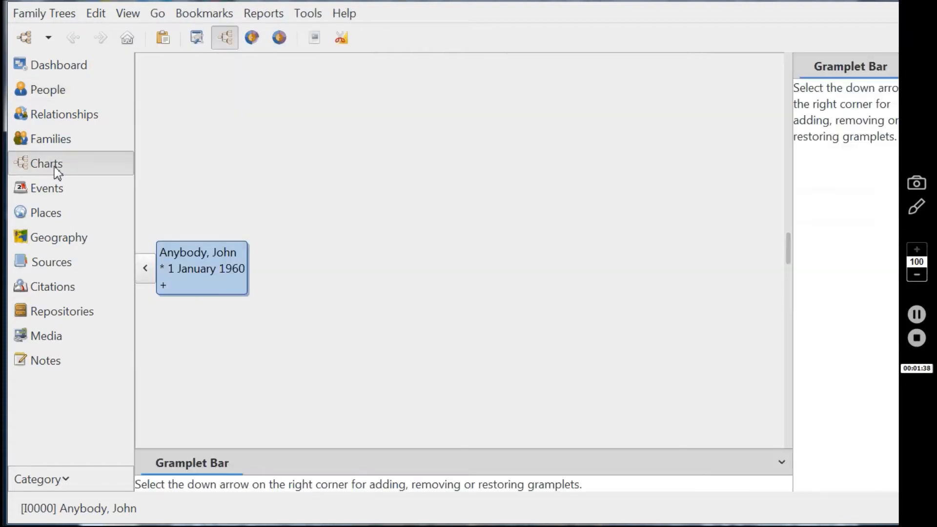
mouse_move(371, 174)
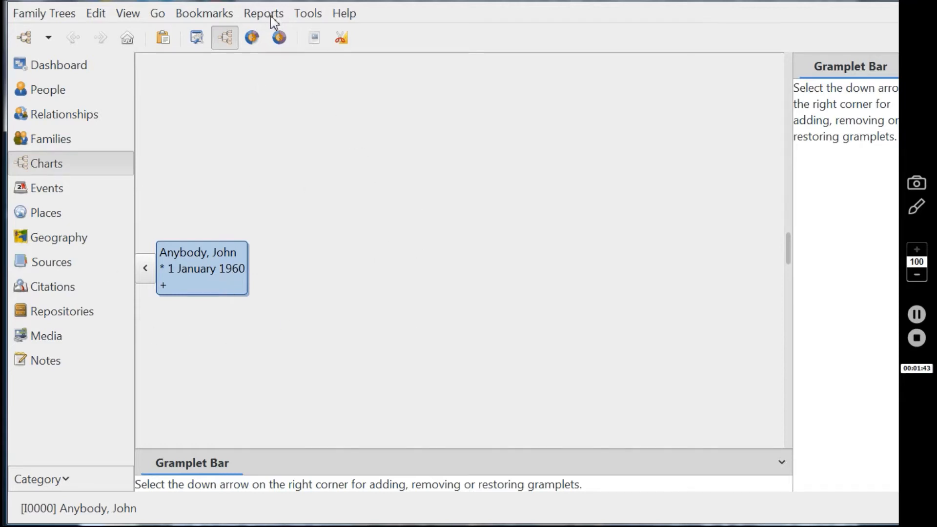
mouse_move(269, 20)
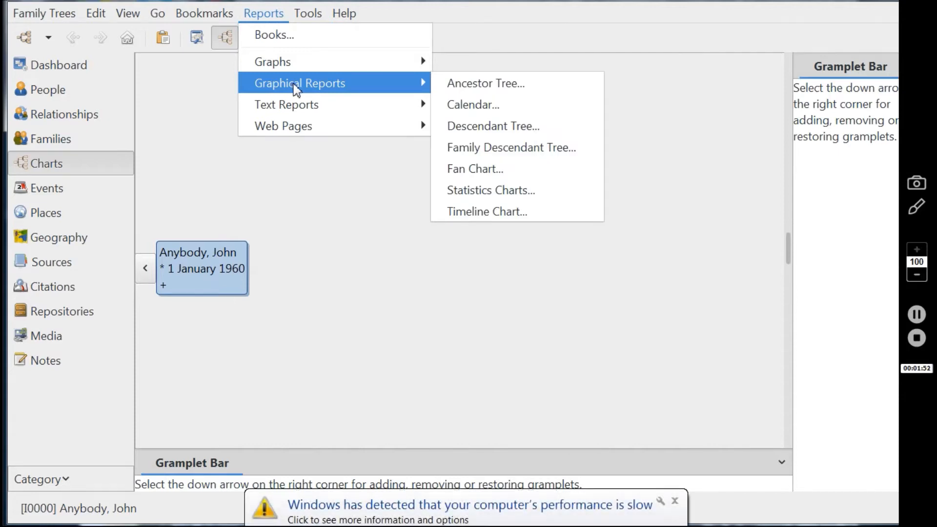
mouse_move(492, 126)
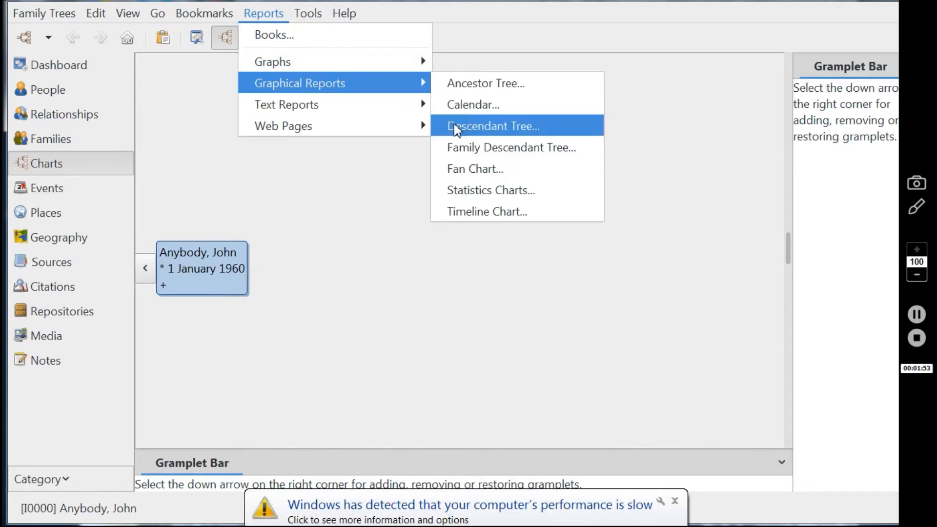
mouse_move(463, 133)
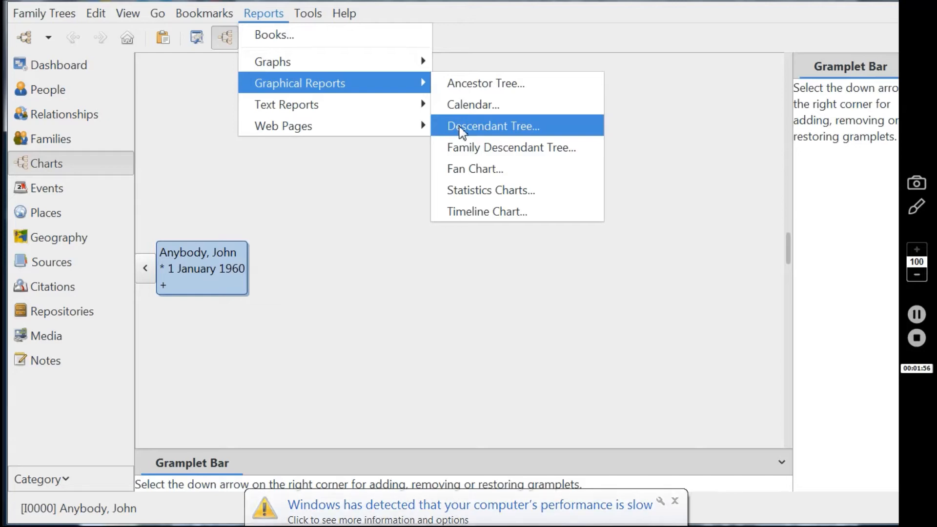
left_click(492, 126)
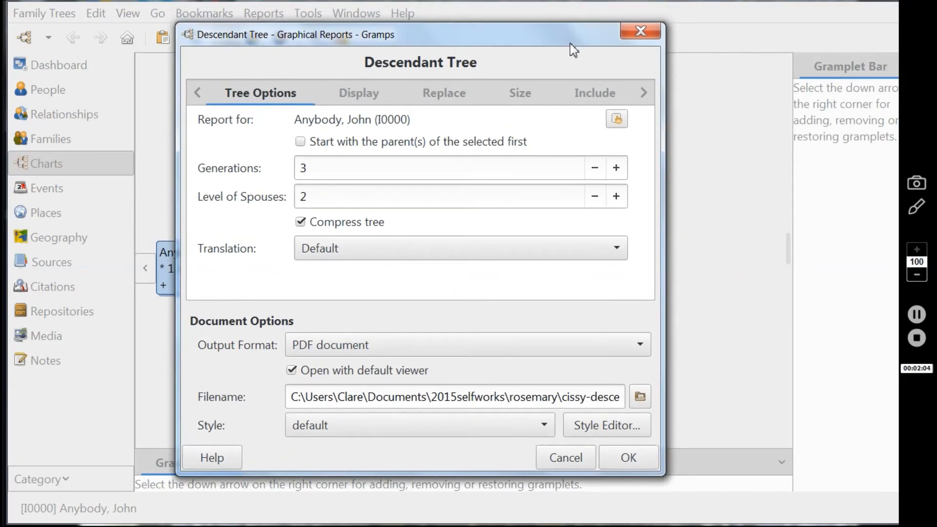
mouse_move(428, 248)
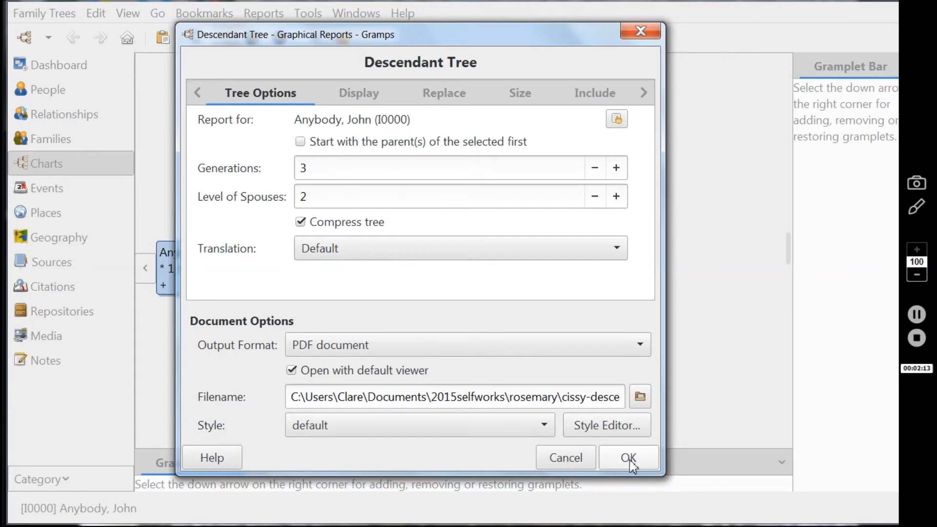
Generate the descendant tree report as PDF with 3 generations and 2 spouse levels
left_click(627, 457)
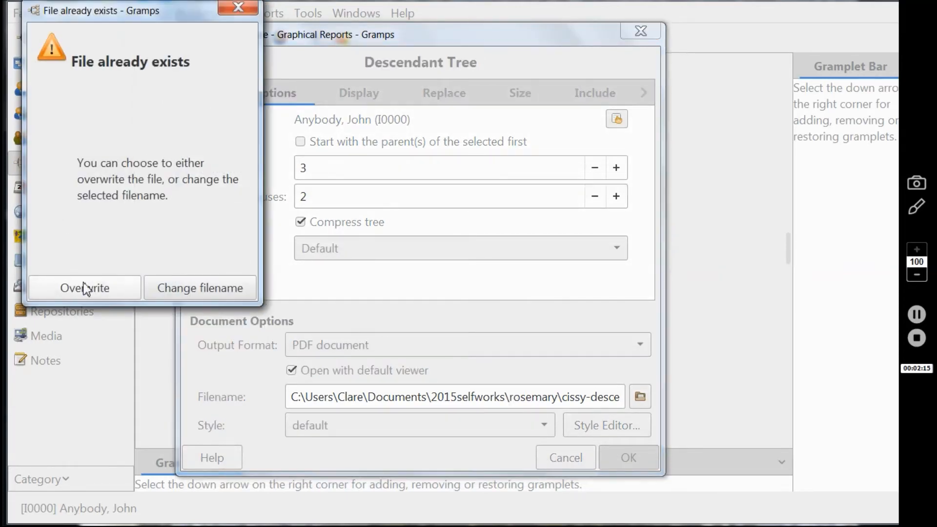
mouse_move(127, 229)
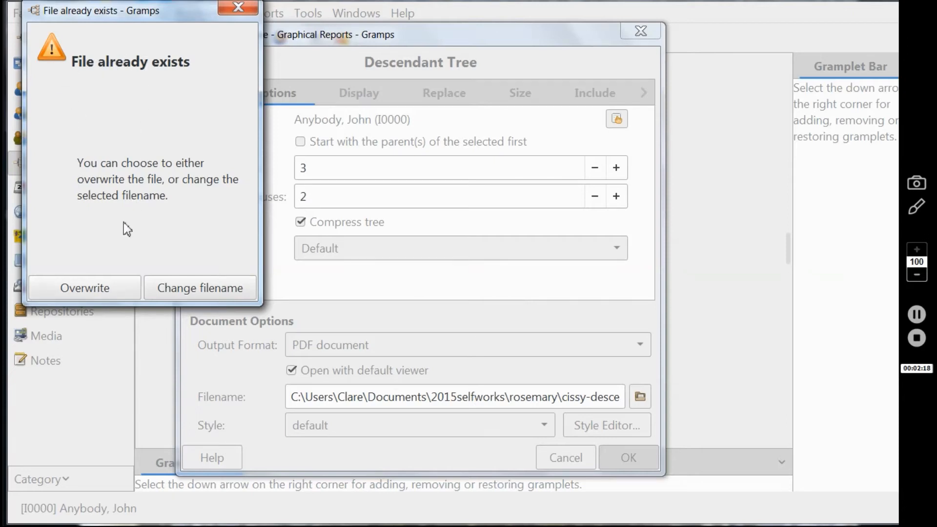
mouse_move(187, 67)
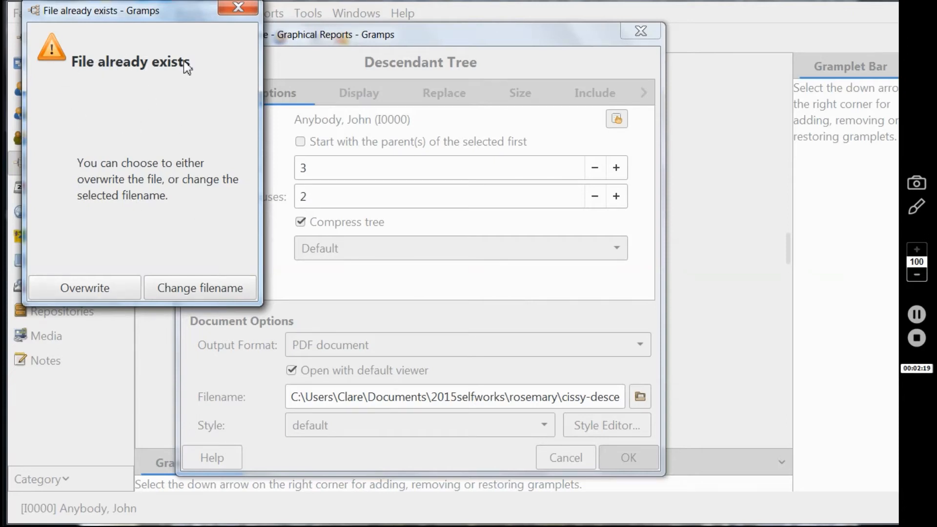
mouse_move(127, 175)
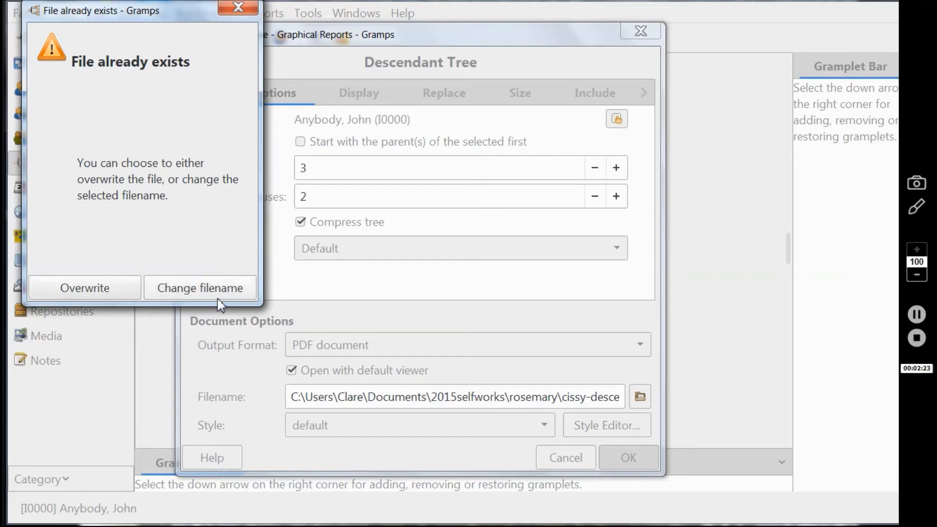
mouse_move(85, 295)
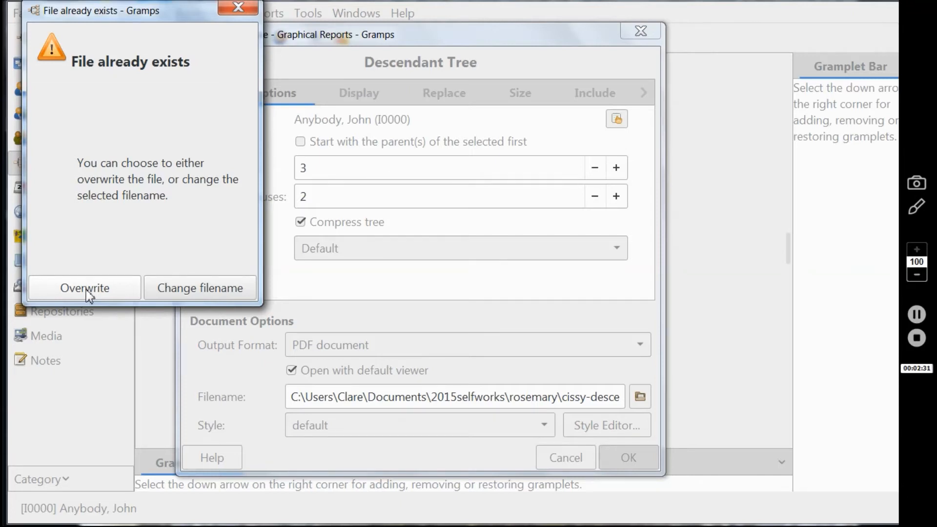
Overwrite the existing PDF file with the newly generated report
left_click(83, 287)
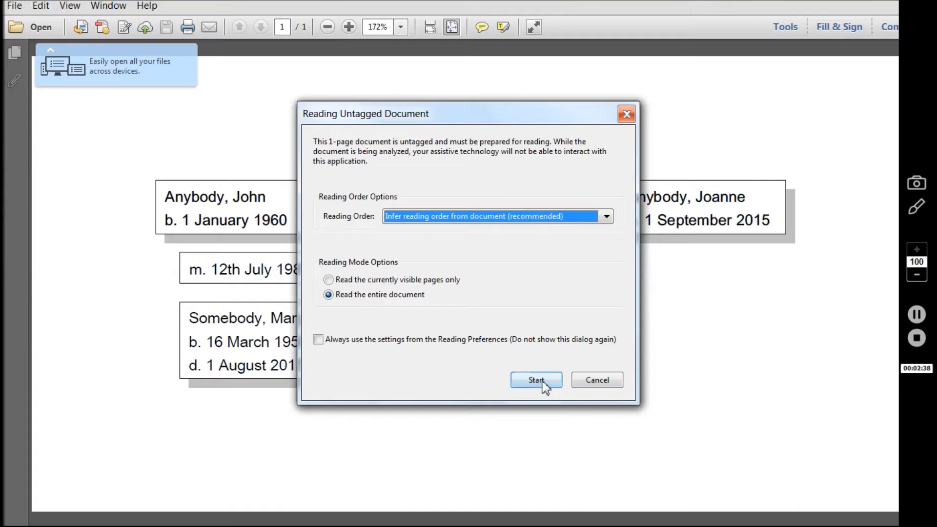
left_click(536, 380)
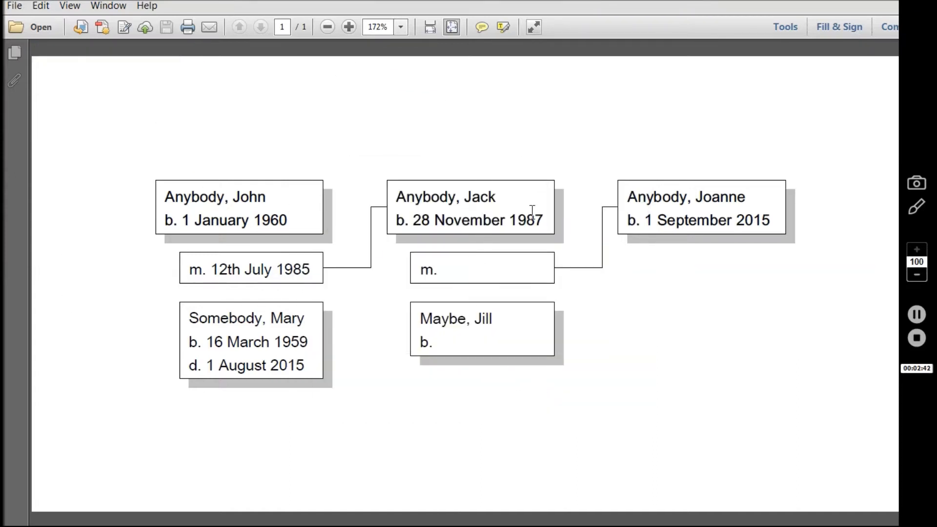
mouse_move(532, 79)
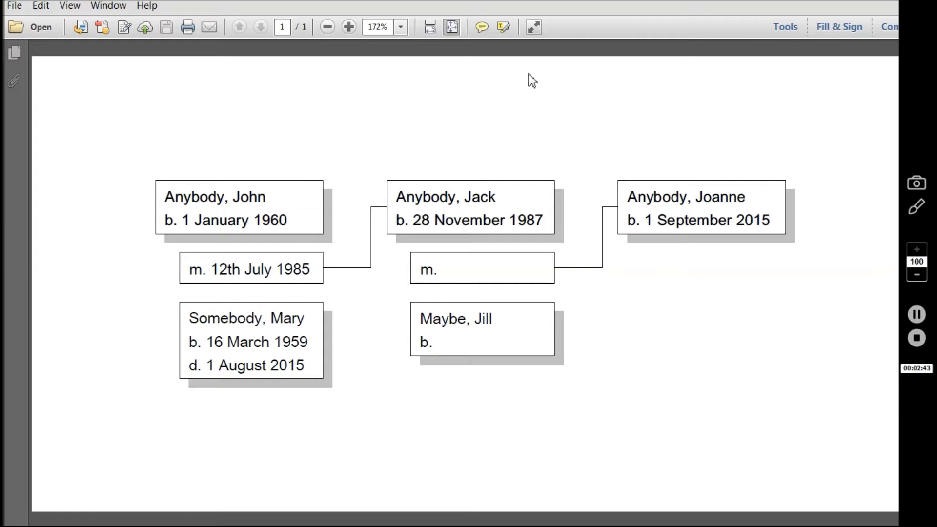
mouse_move(221, 115)
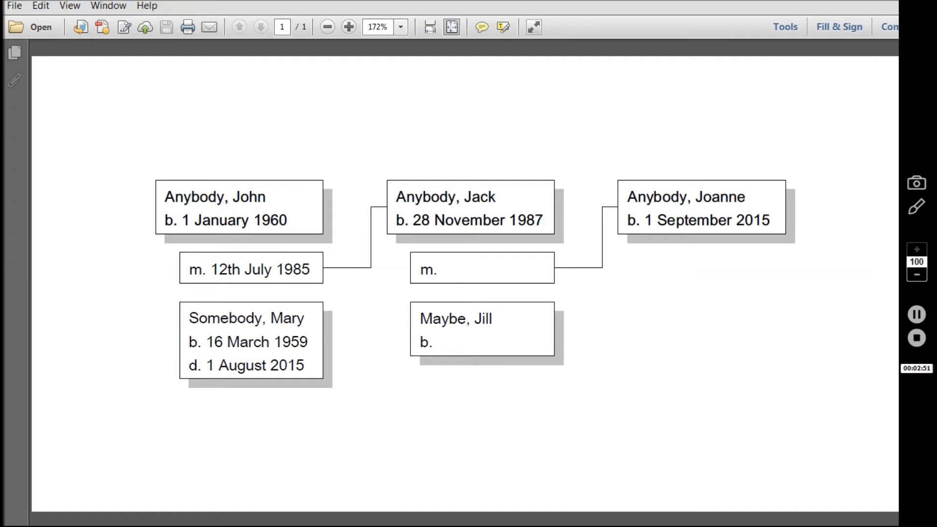
mouse_move(589, 169)
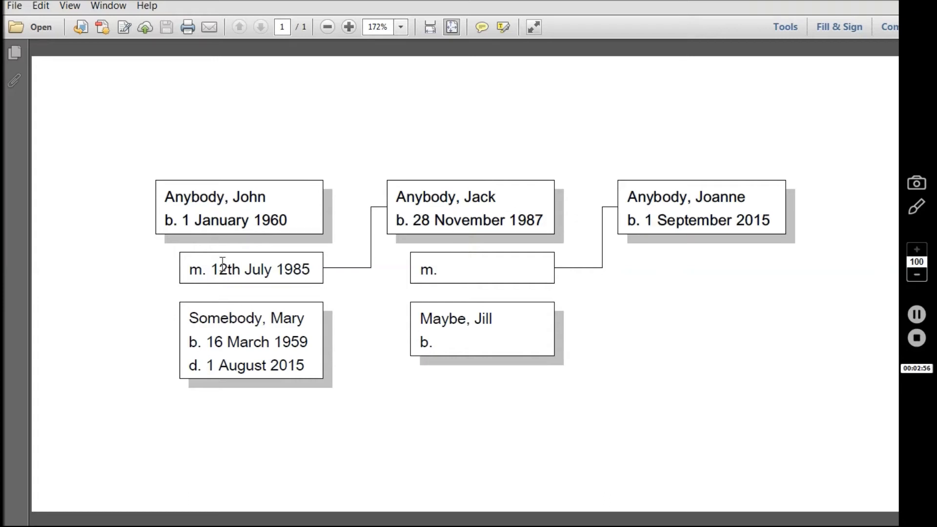
mouse_move(368, 292)
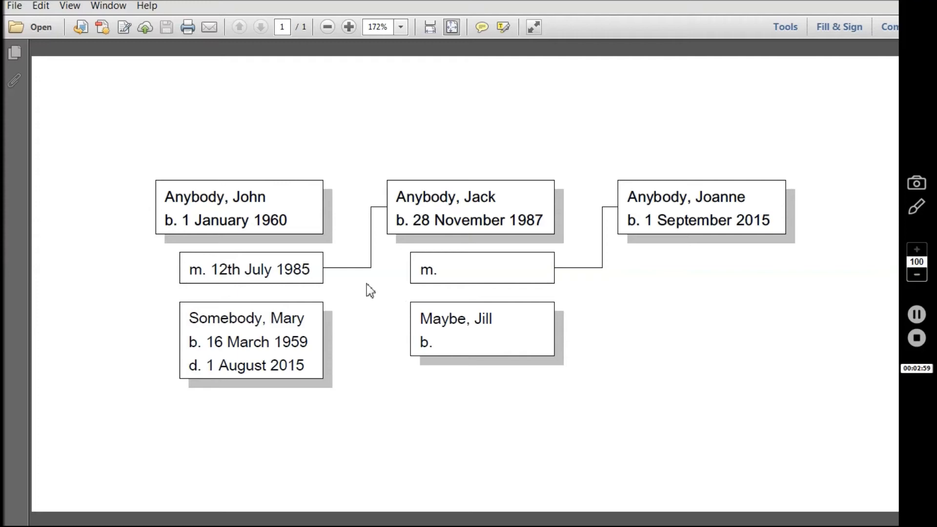
mouse_move(351, 366)
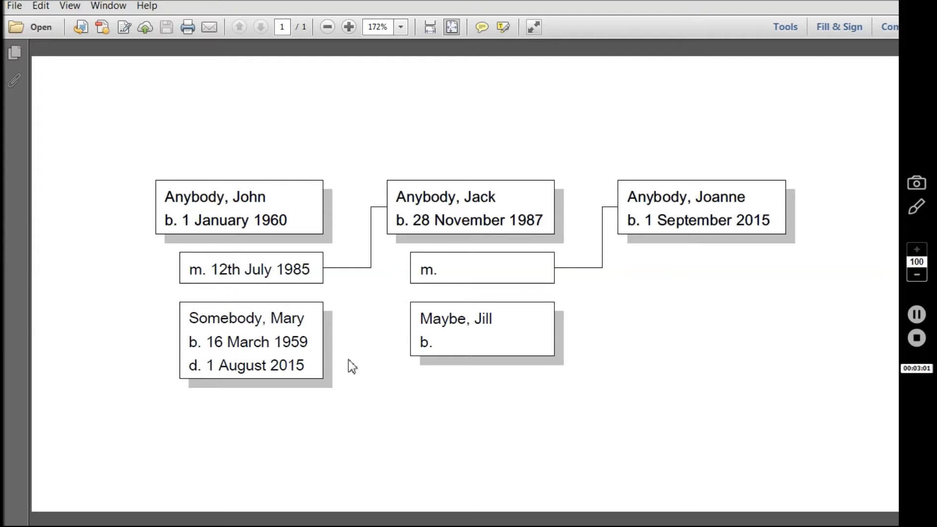
mouse_move(358, 332)
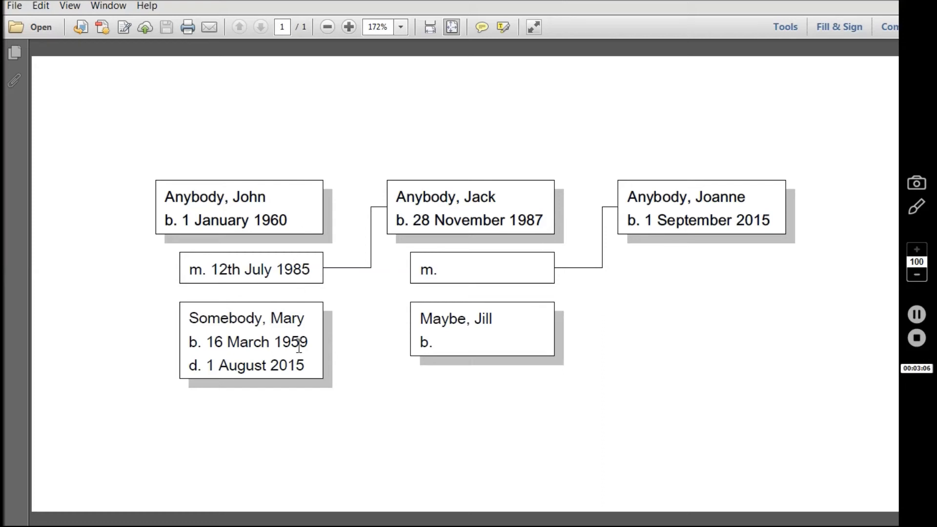
mouse_move(507, 209)
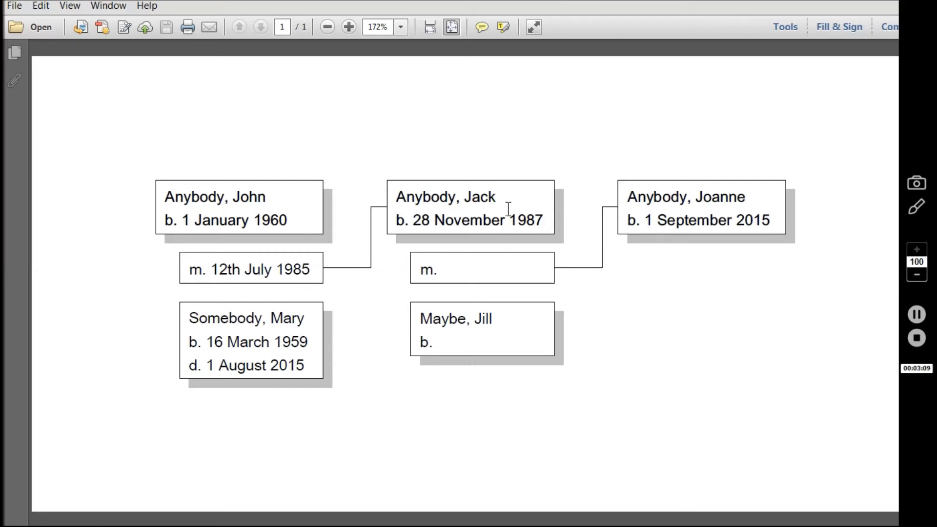
mouse_move(695, 196)
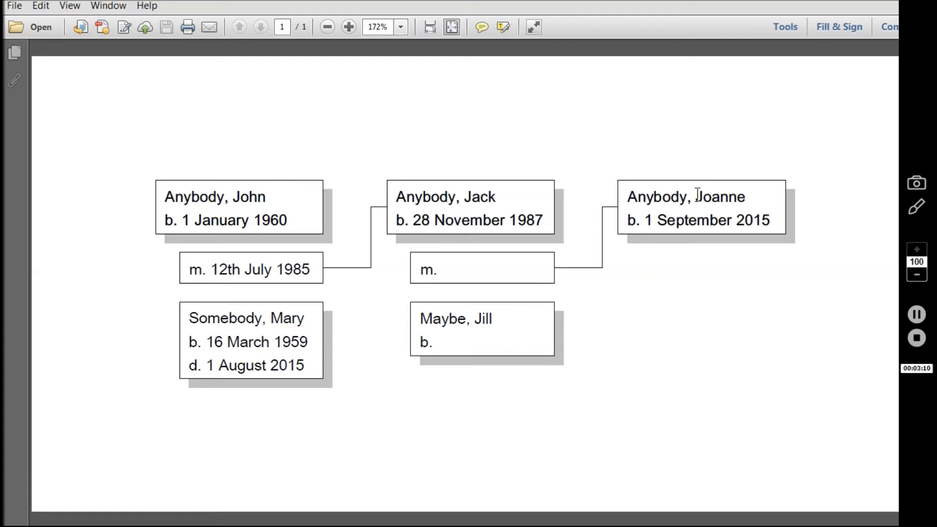
mouse_move(134, 49)
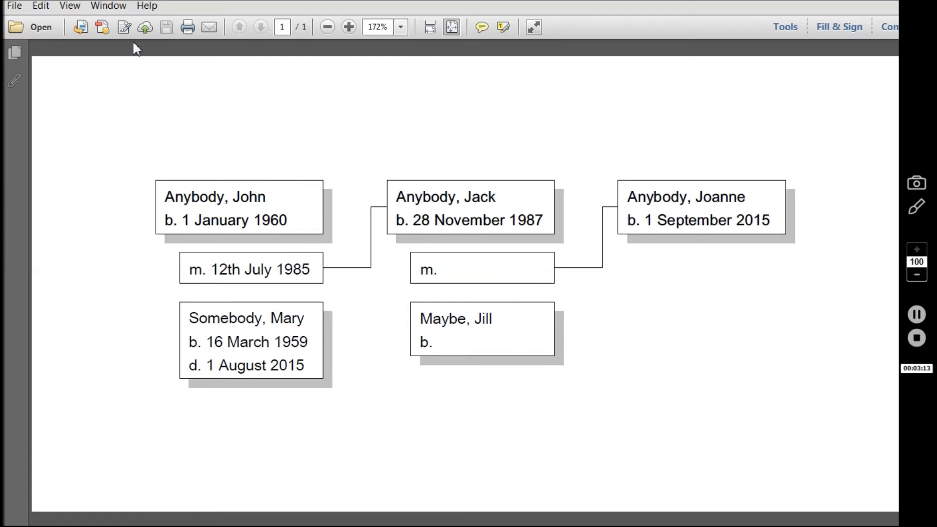
left_click(14, 6)
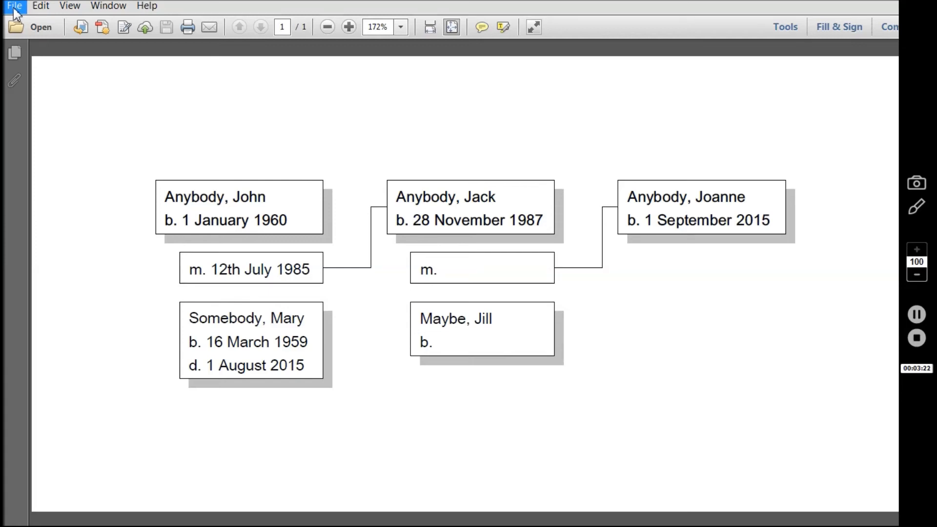
Save the chart as cissy-descendants PDF in the rosemary folder
left_click(14, 6)
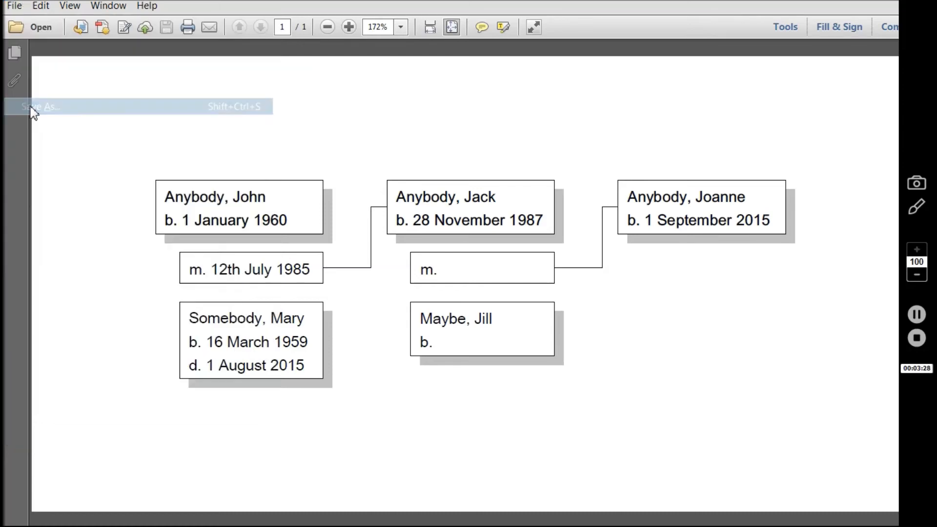
left_click(38, 106)
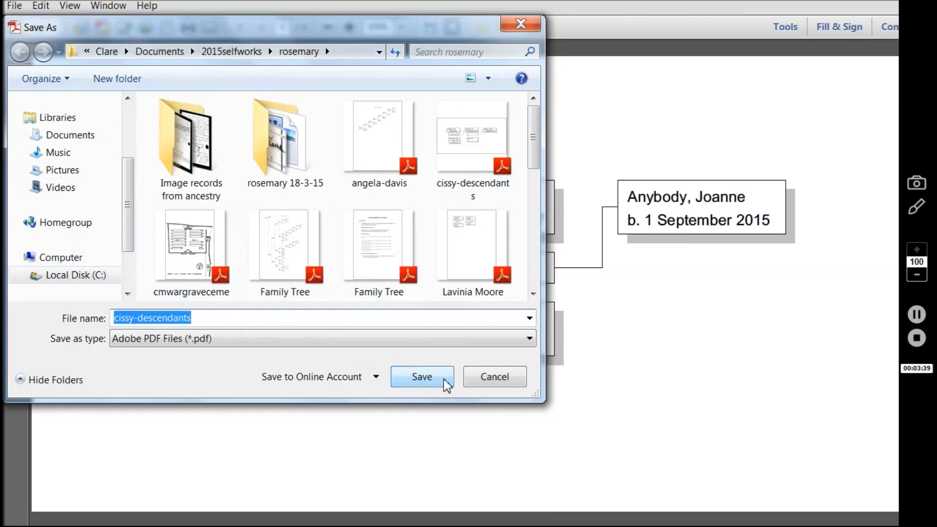
left_click(422, 376)
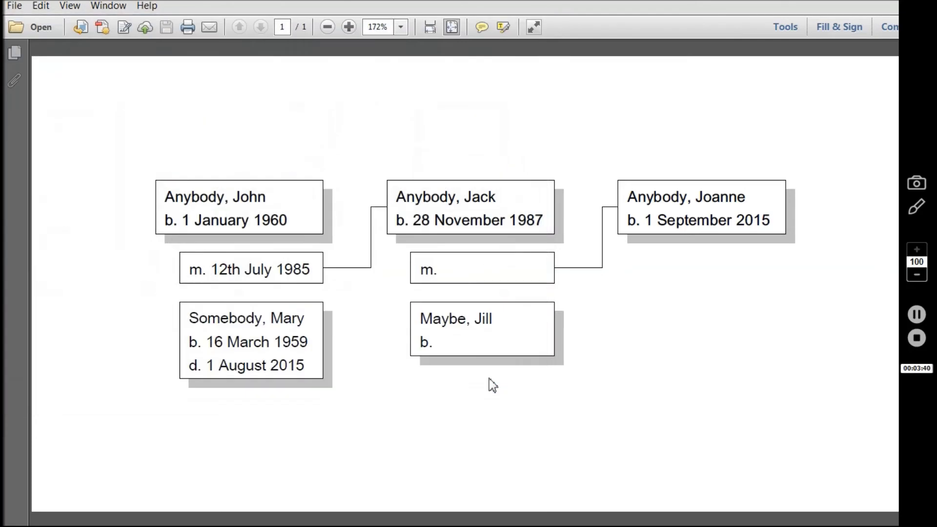
left_click(14, 6)
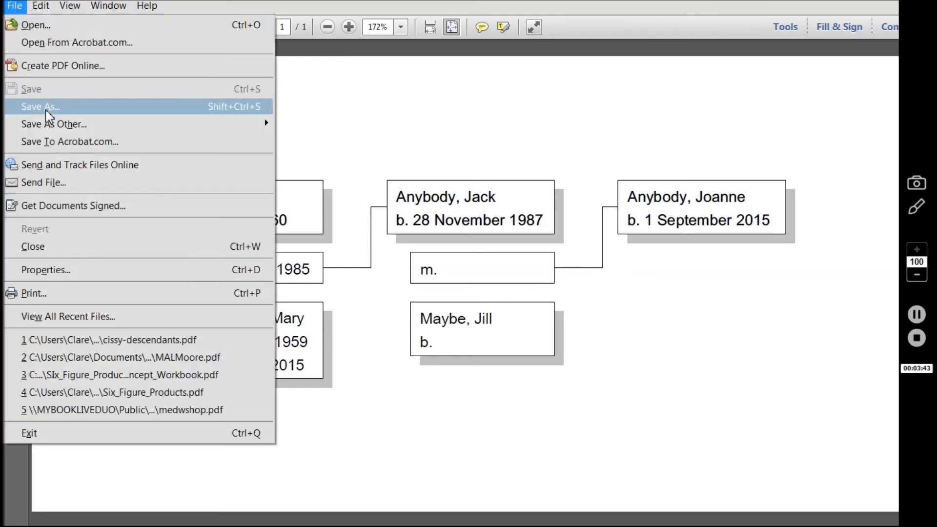
mouse_move(64, 293)
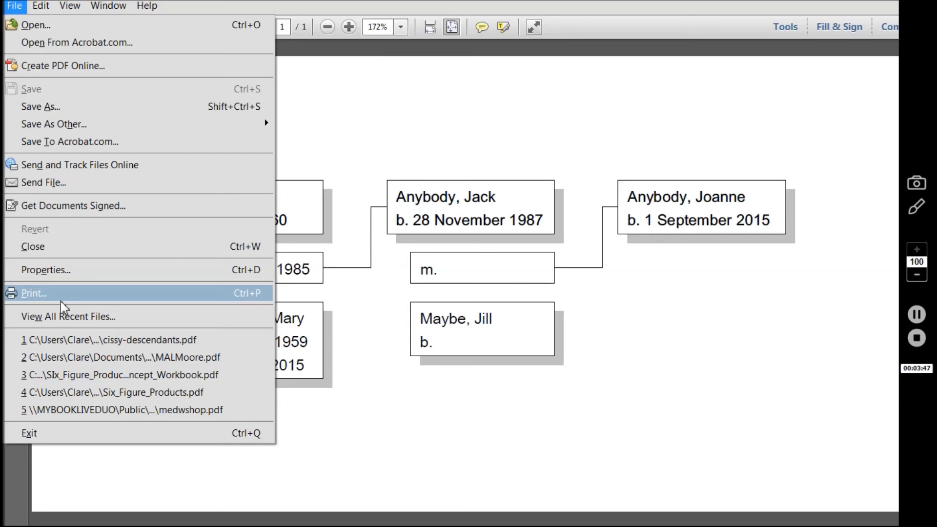
left_click(33, 293)
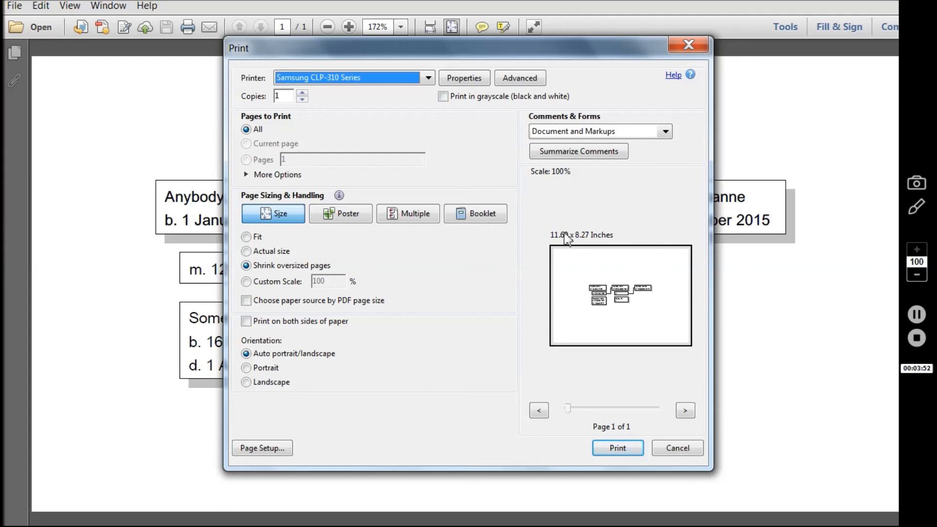
mouse_move(782, 76)
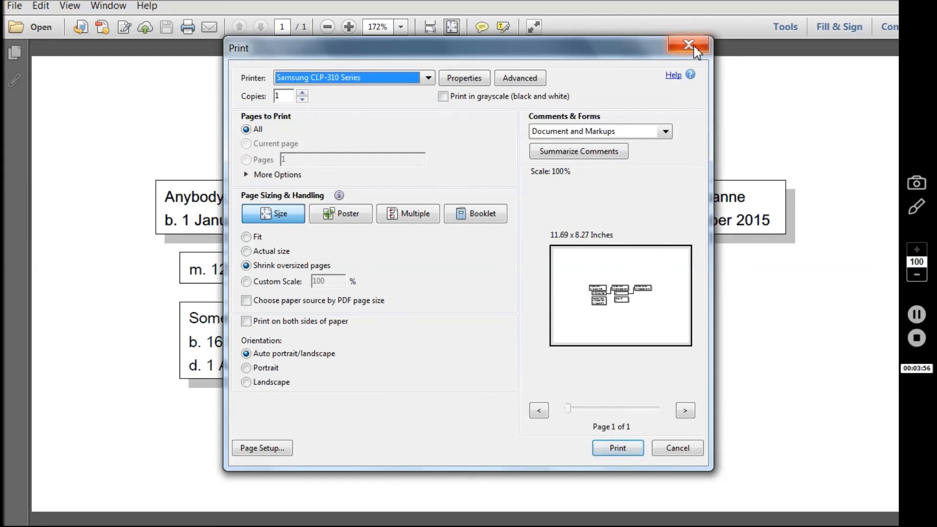
left_click(688, 44)
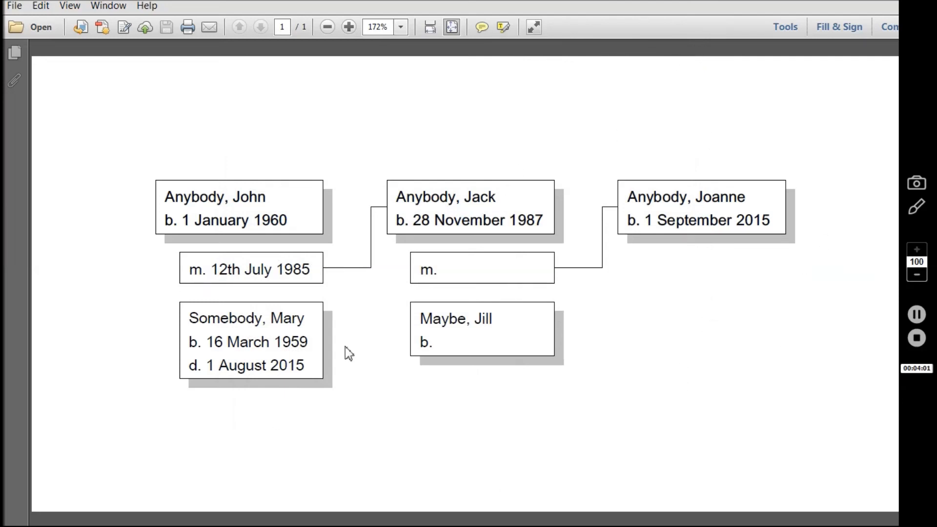
mouse_move(813, 304)
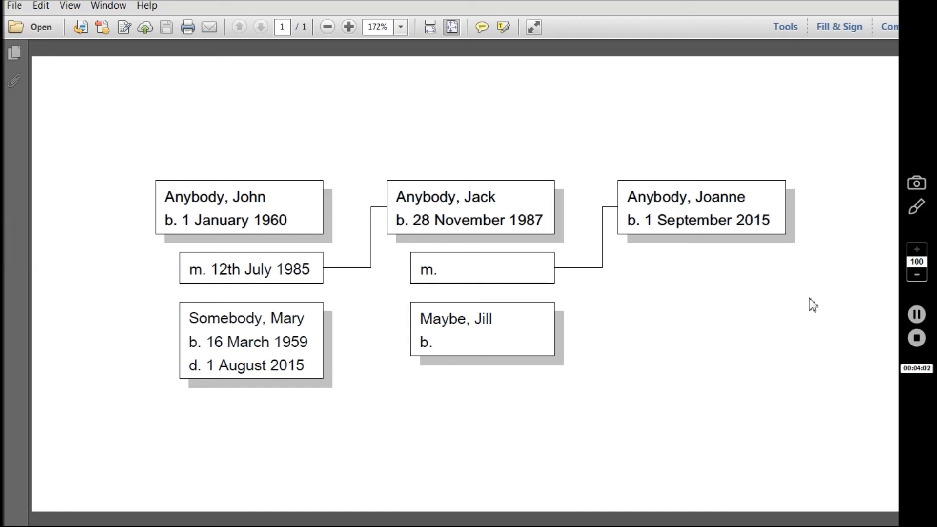
mouse_move(555, 120)
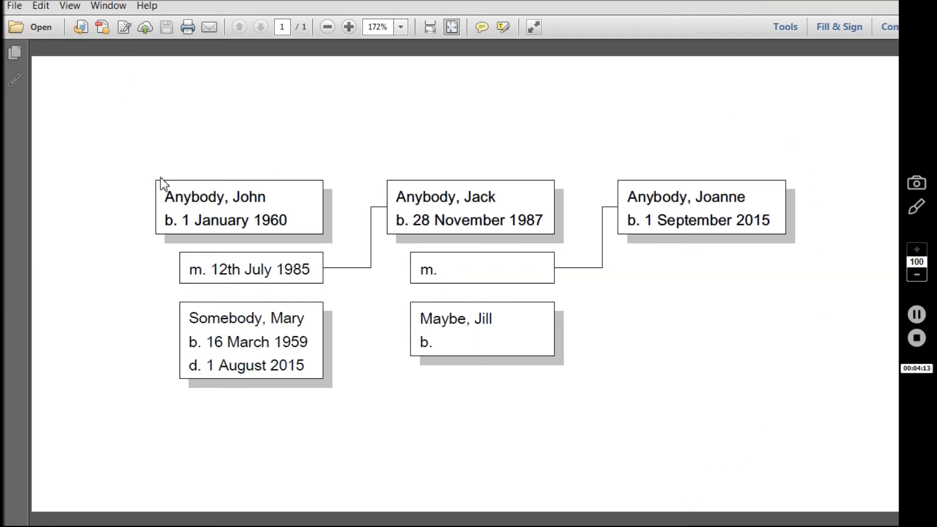
mouse_move(629, 366)
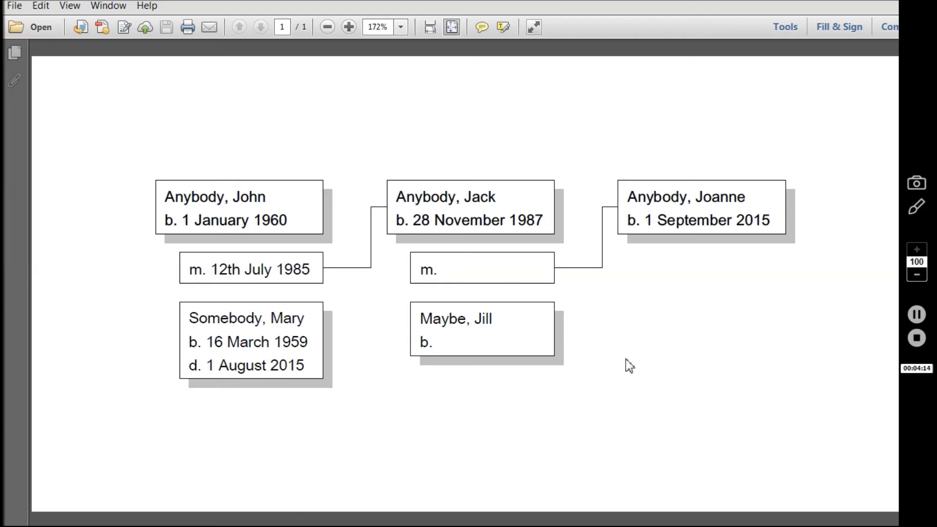
mouse_move(692, 344)
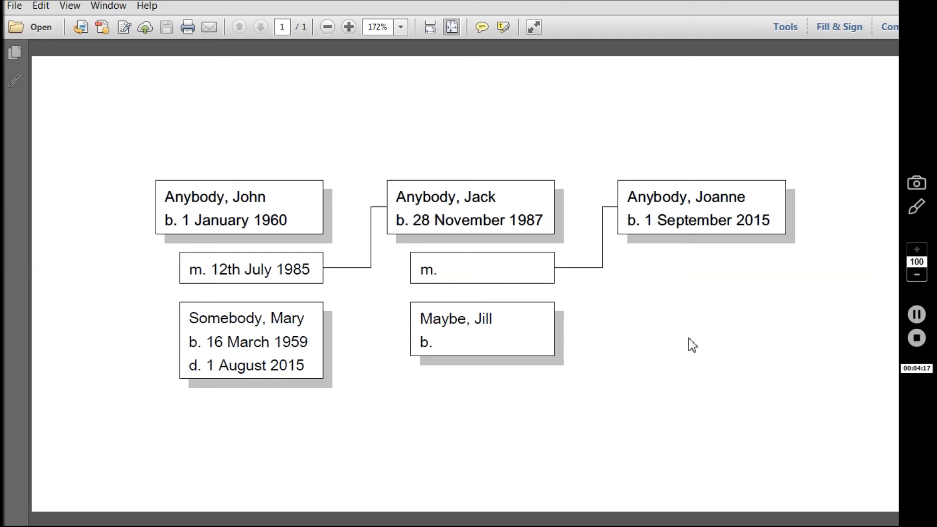